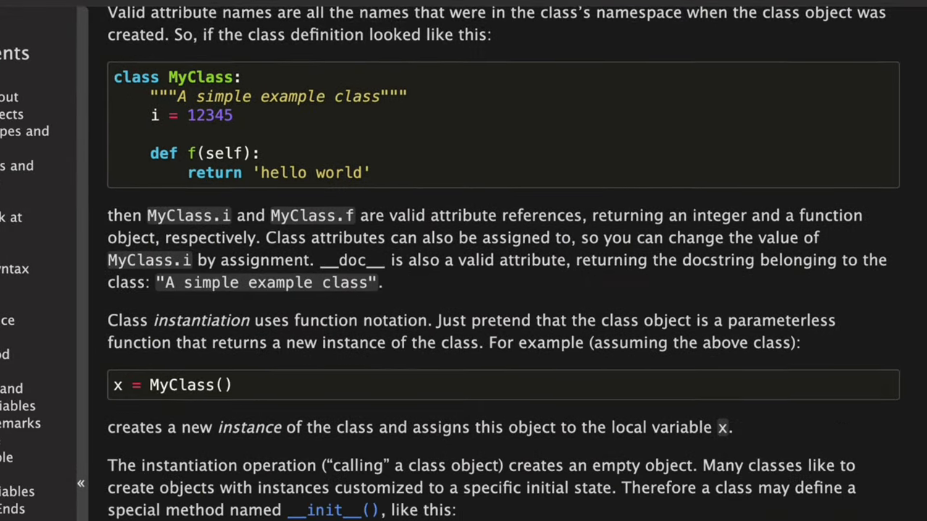
scroll(down, 3)
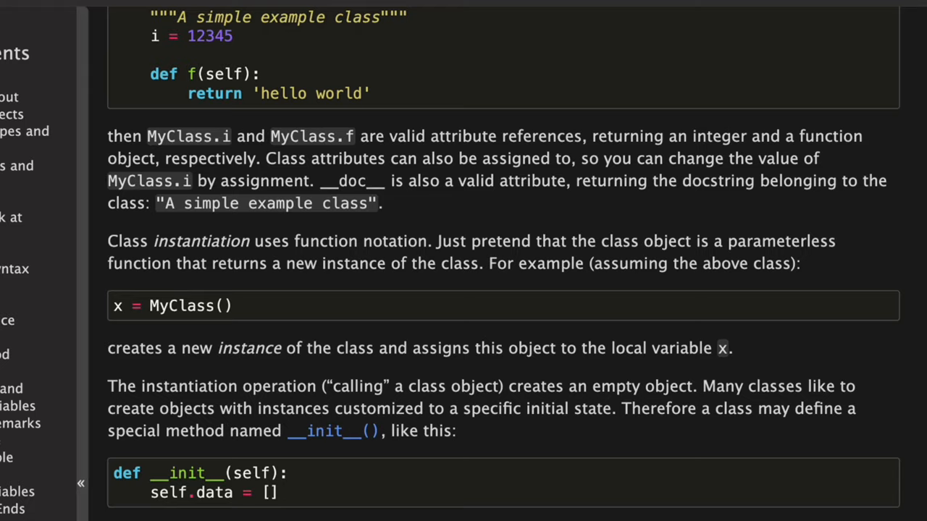